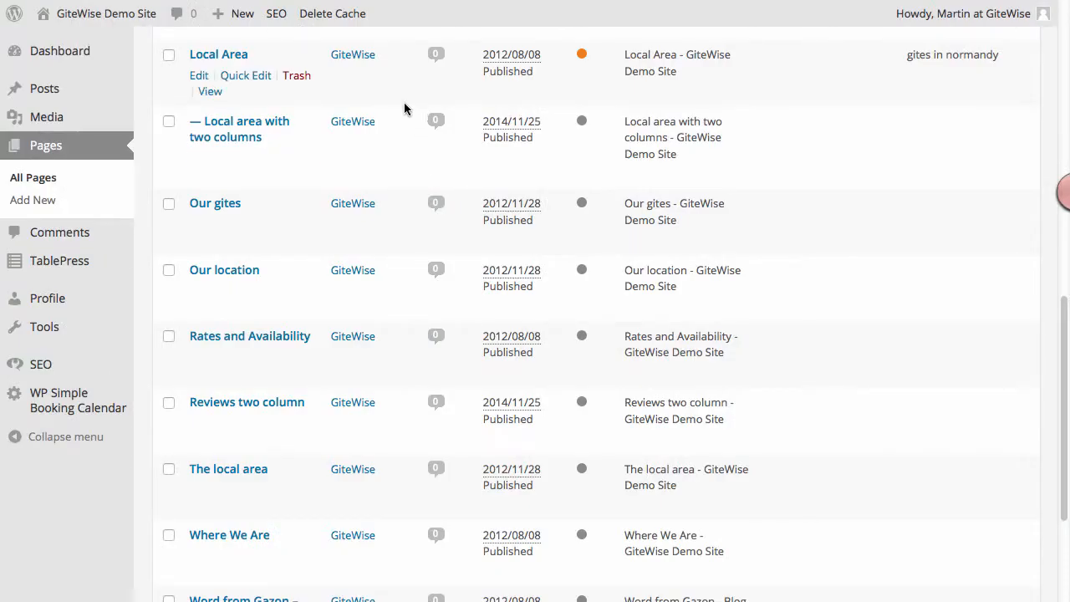
mouse_move(153, 109)
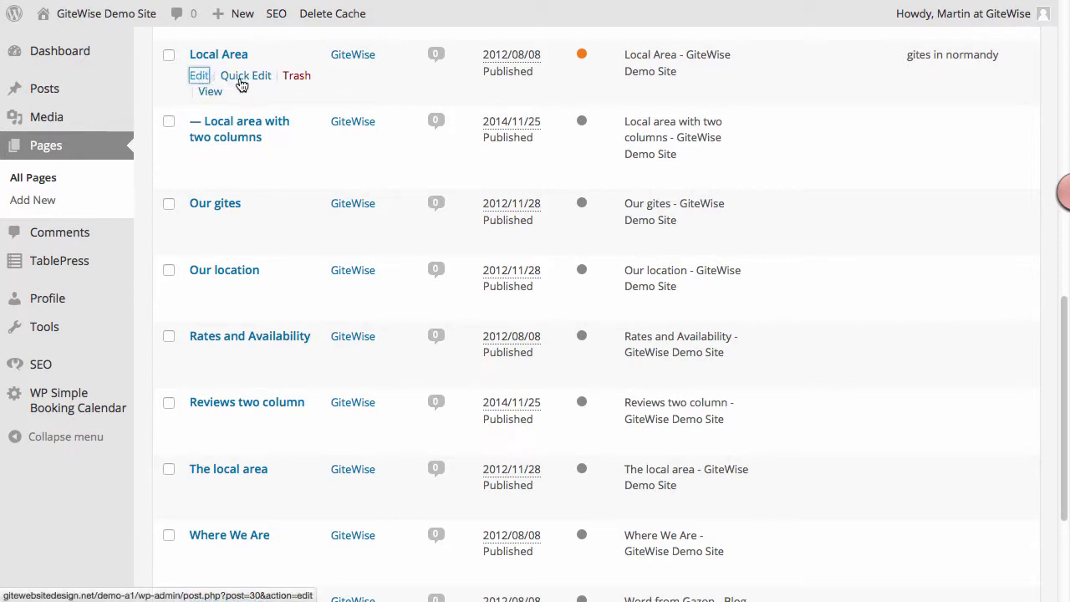
Step: Open the Local Area page in the editor from All Pages
left_click(199, 76)
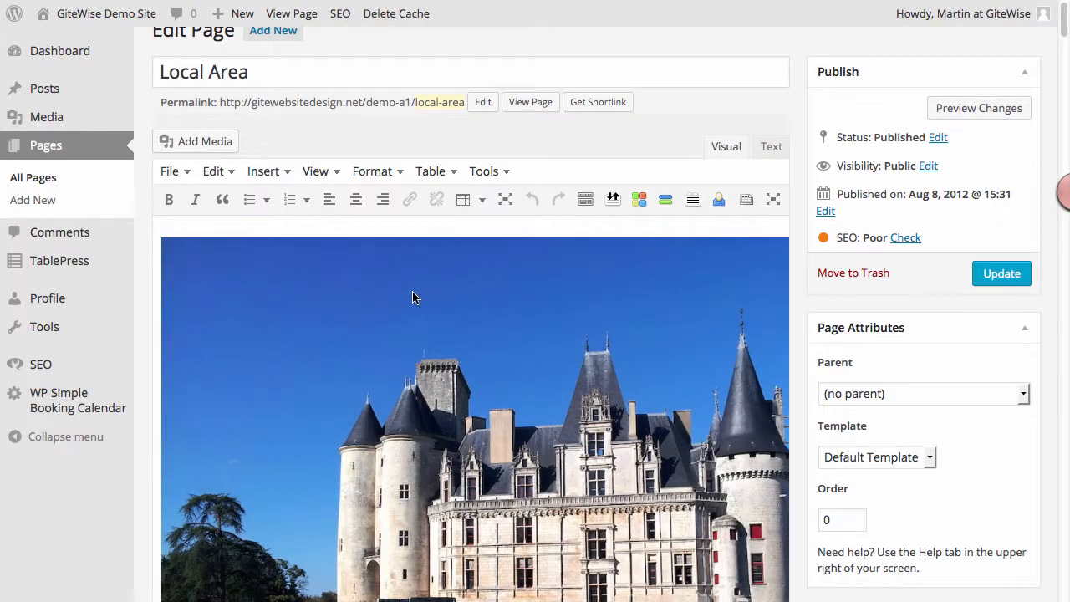
mouse_move(331, 314)
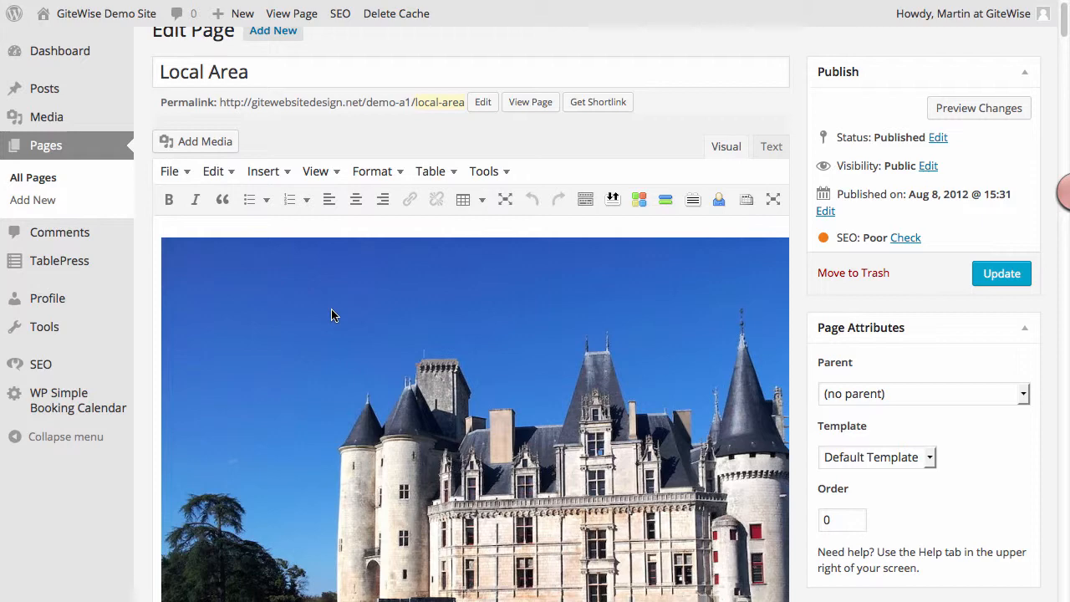
Step: Select all Local Area page content and copy it via the context menu
right_click(344, 280)
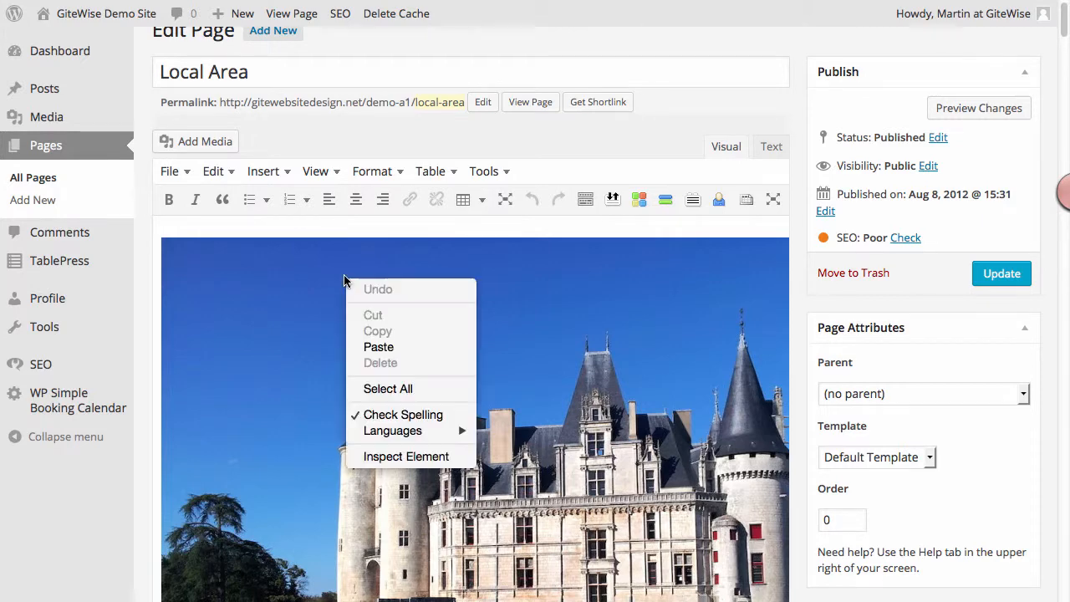
mouse_move(477, 334)
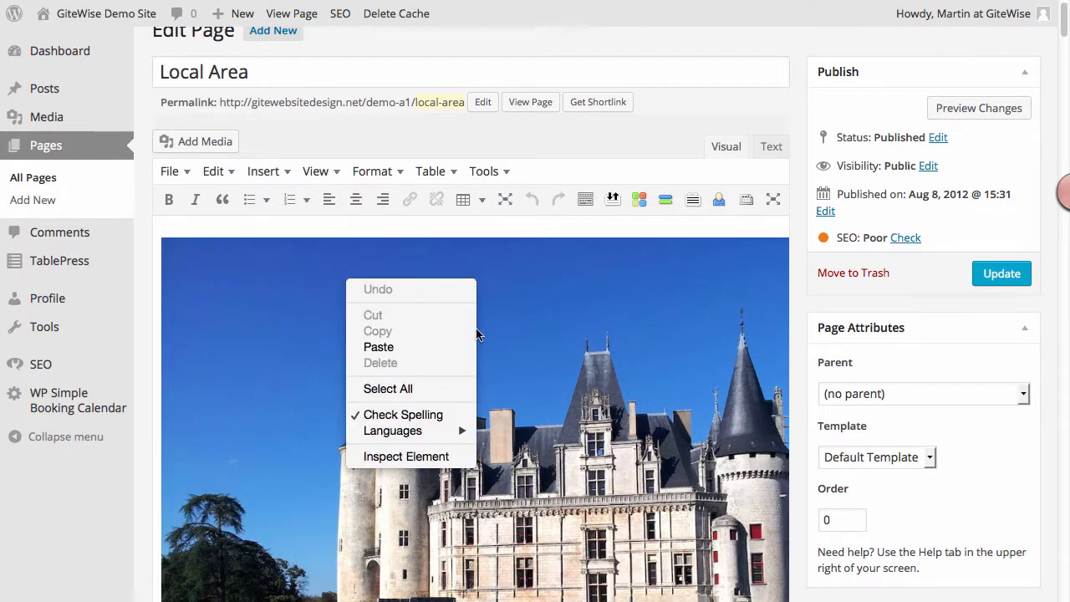
left_click(398, 390)
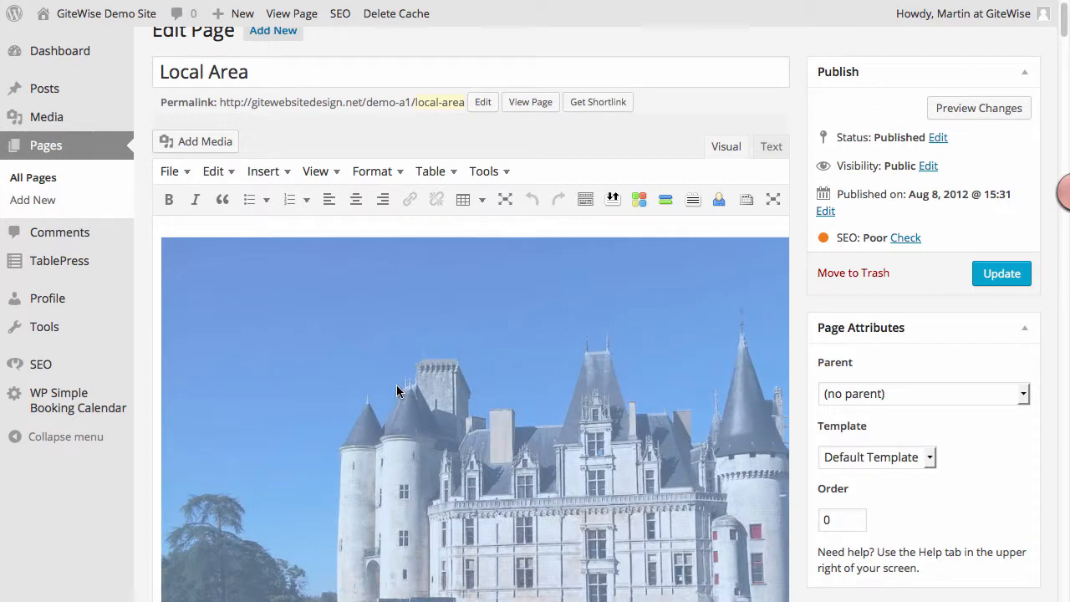
mouse_move(351, 292)
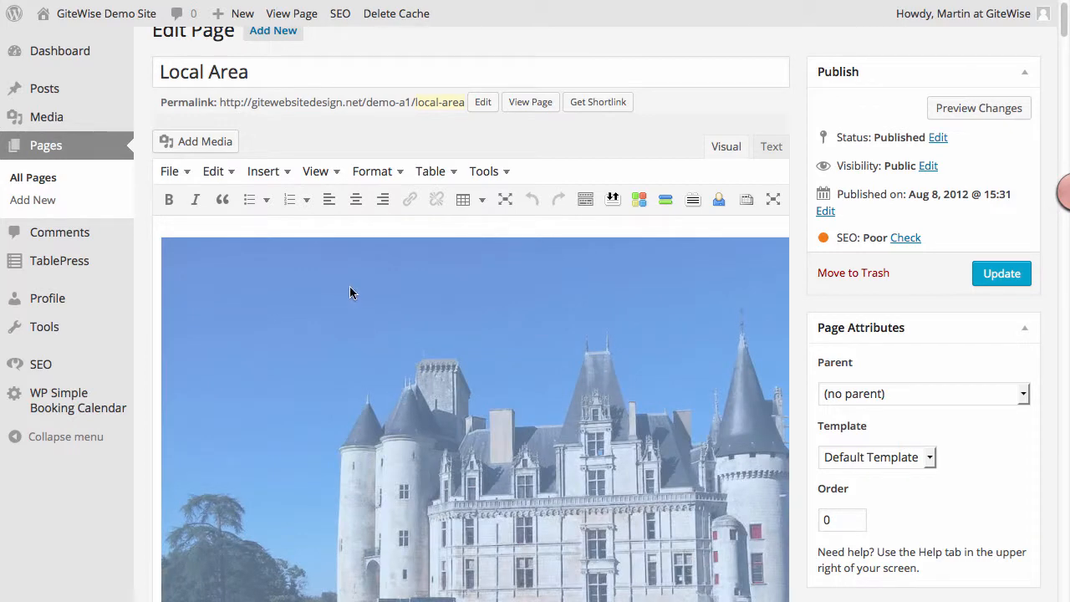
scroll("down", 3)
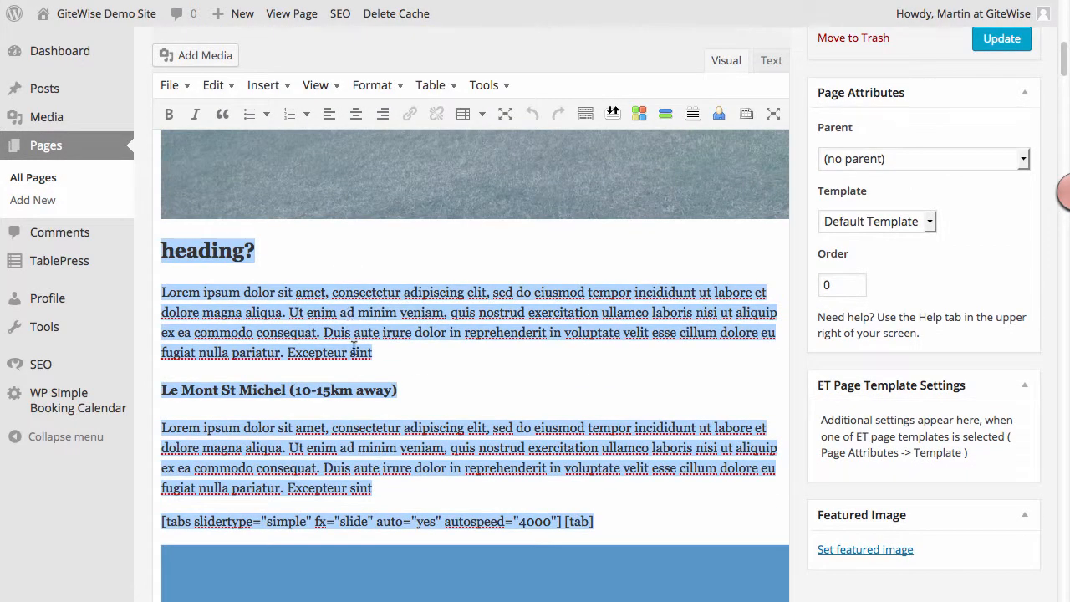
right_click(350, 301)
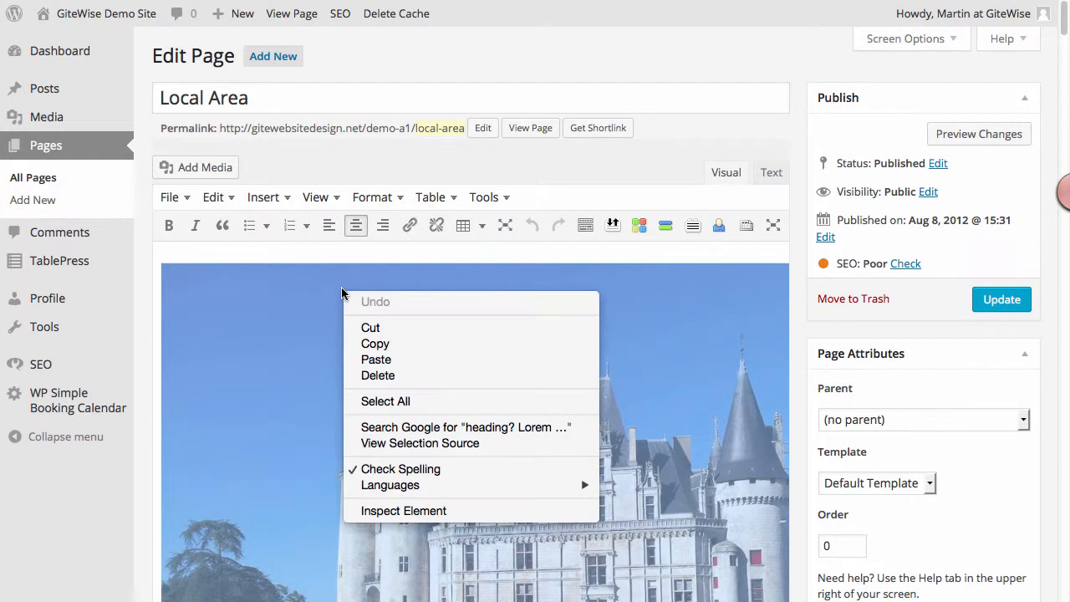
mouse_move(375, 343)
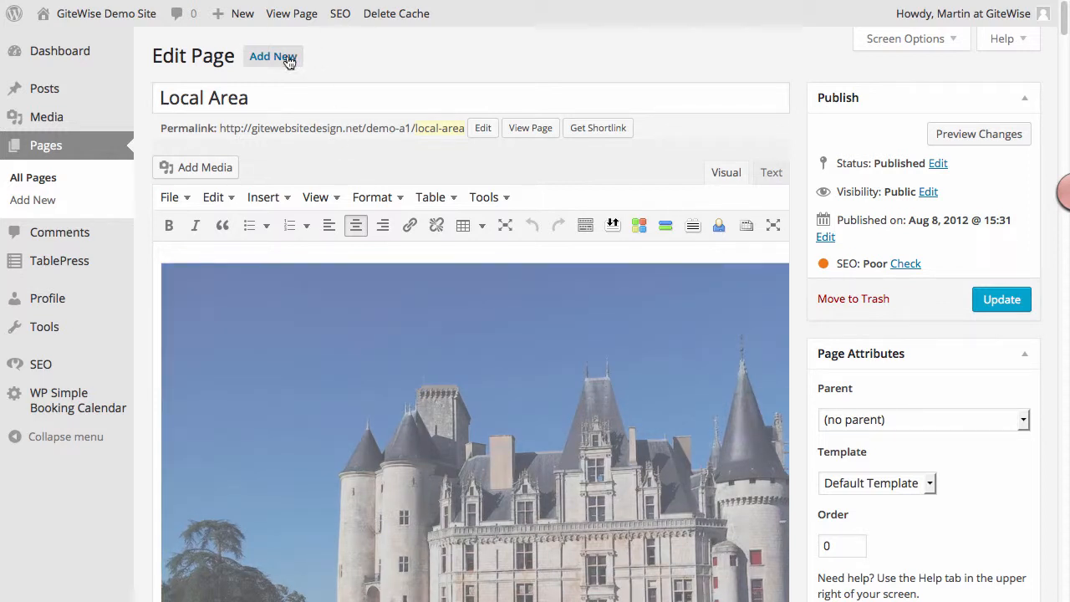
mouse_move(272, 56)
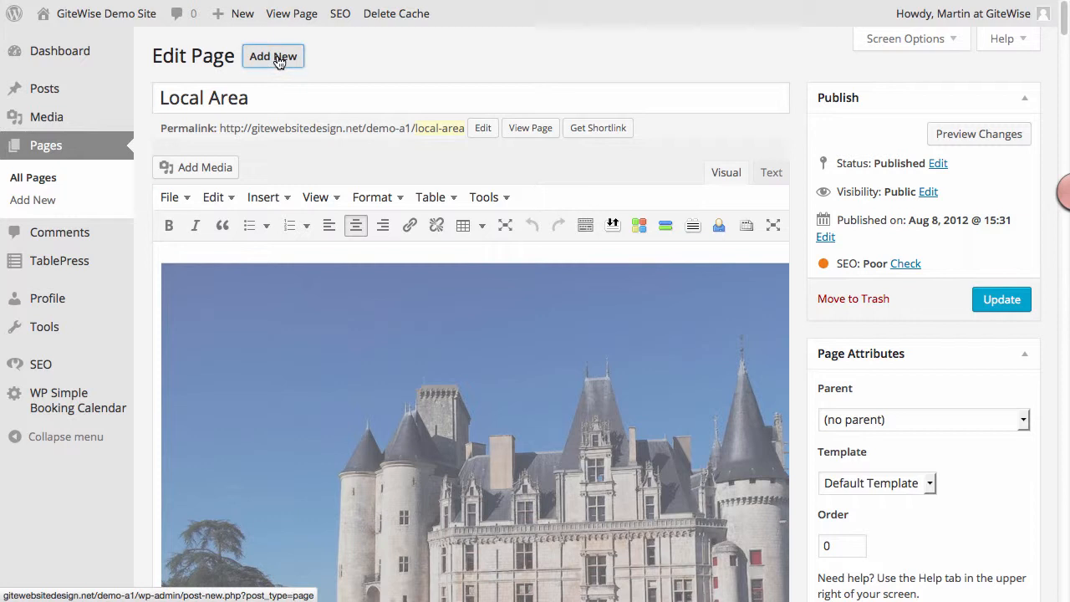
Step: Add a new page and title it 'Local Area my backup'
left_click(272, 56)
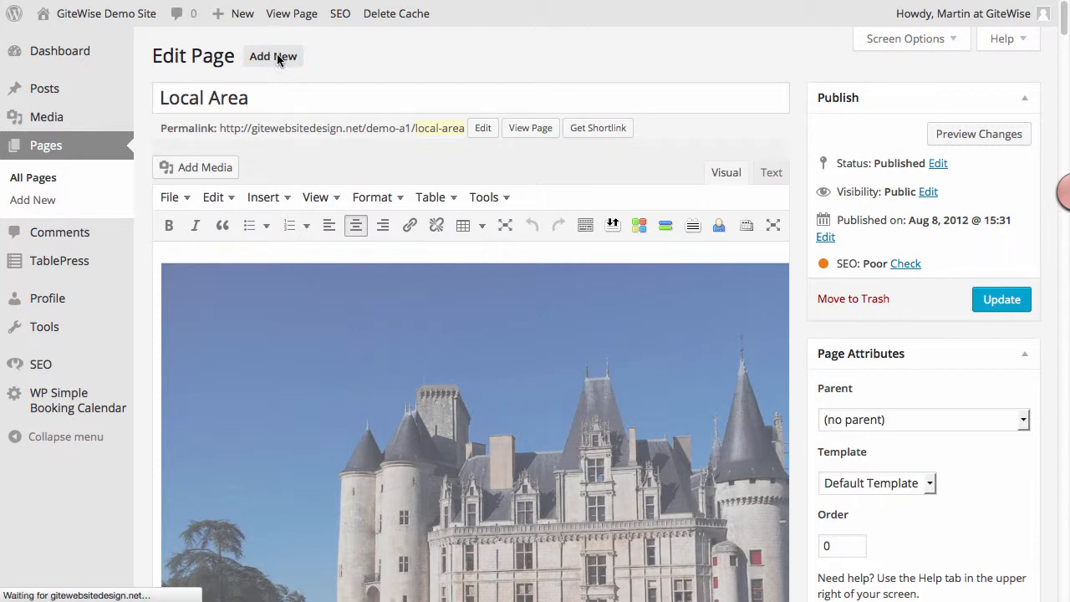
left_click(272, 56)
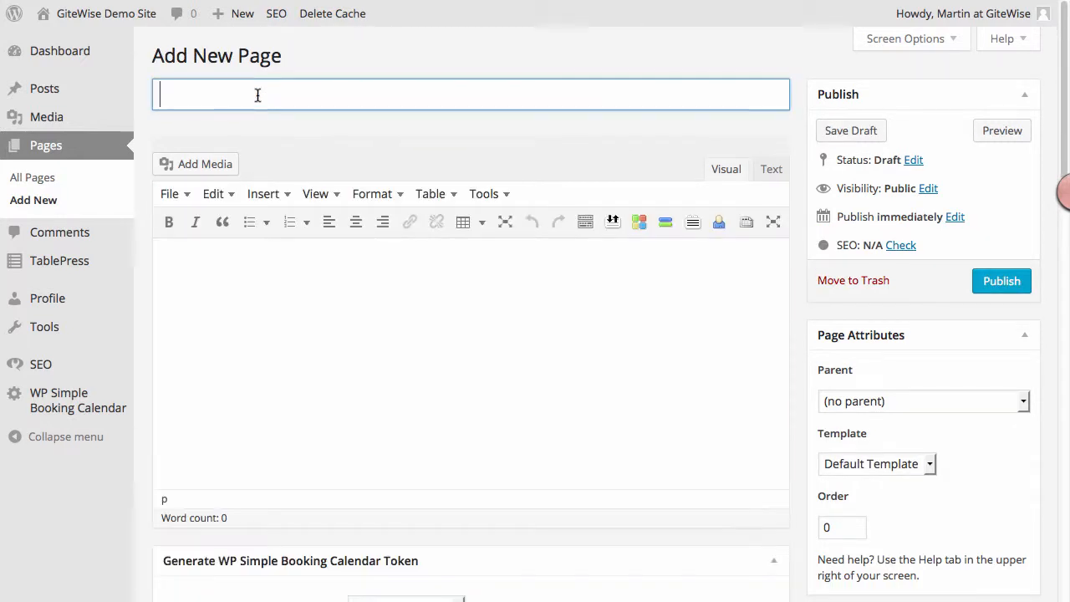
type("L")
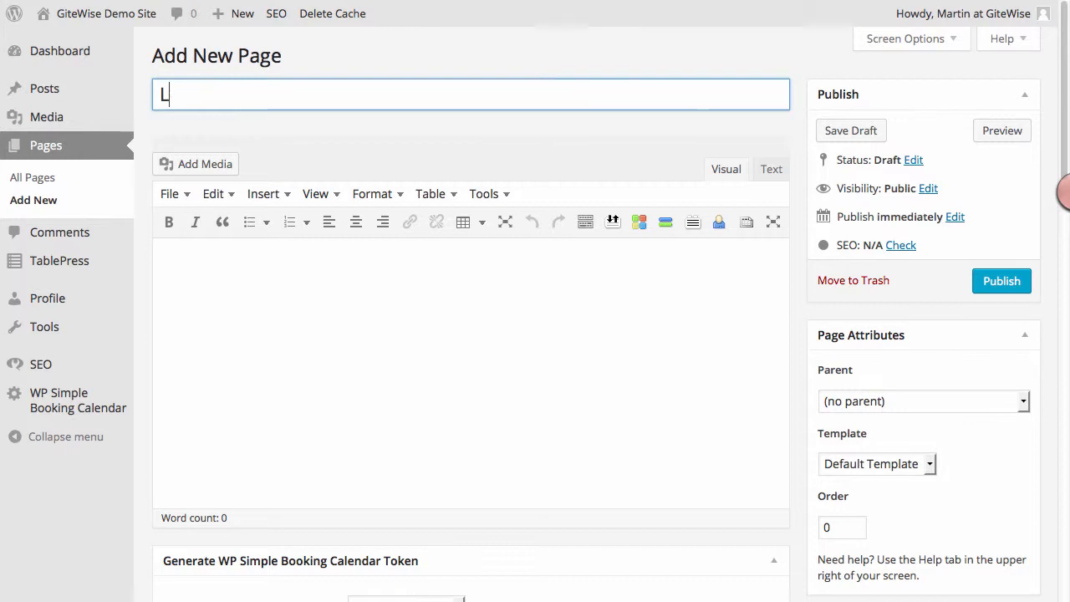
type("ocal")
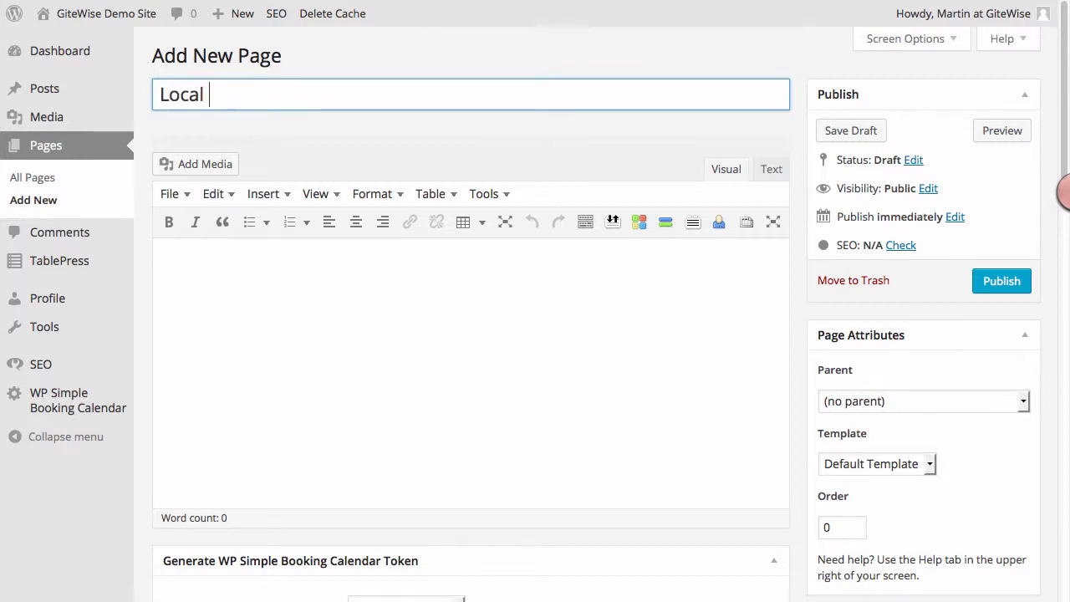
type("Area my bac")
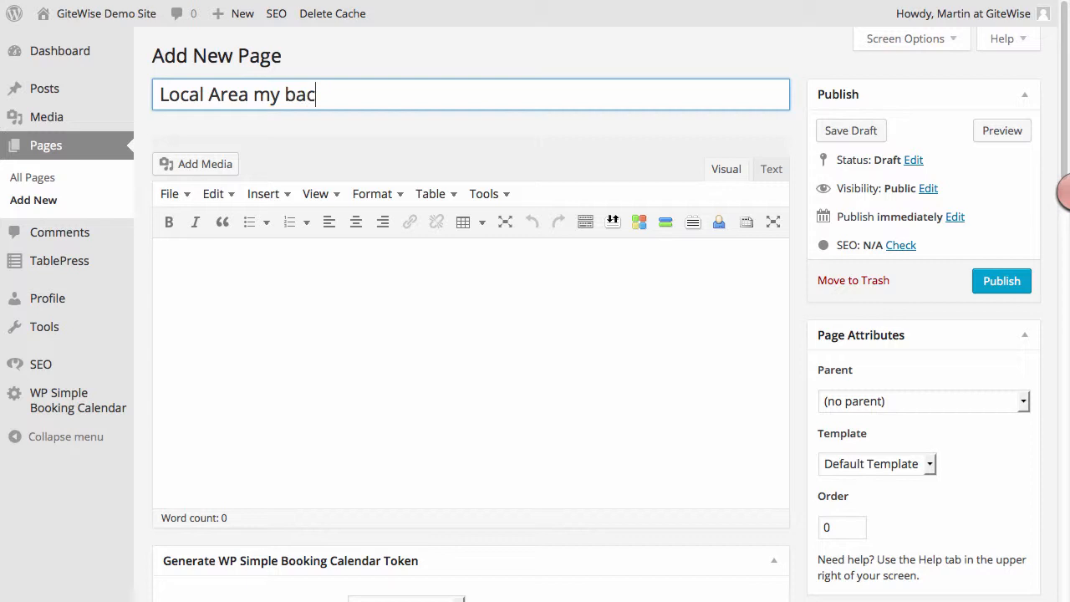
type("kup")
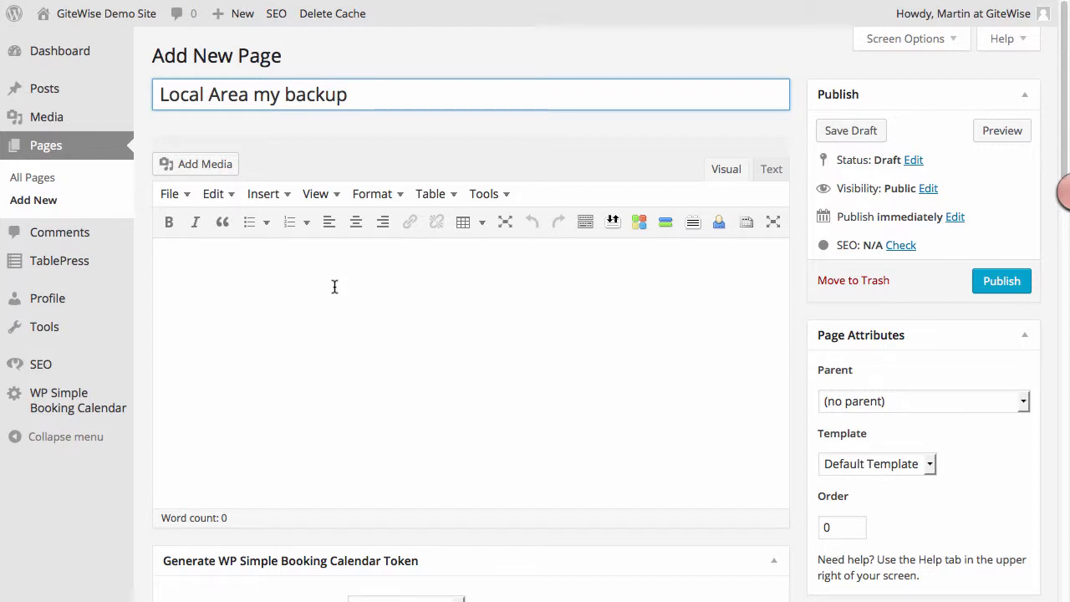
Step: Paste the copied Local Area content into the body and save as draft
left_click(448, 290)
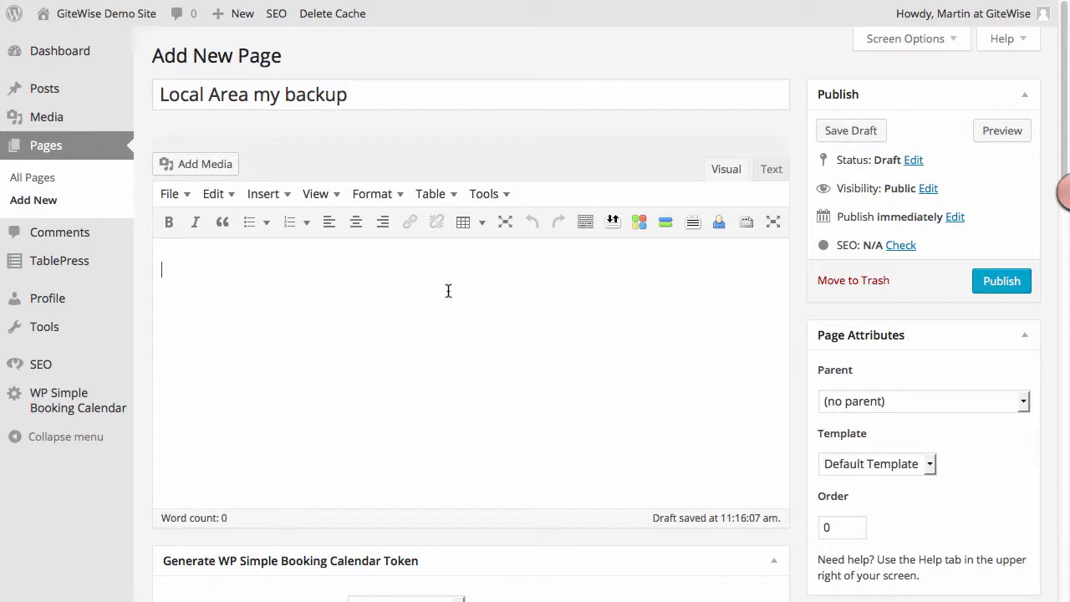
right_click(448, 290)
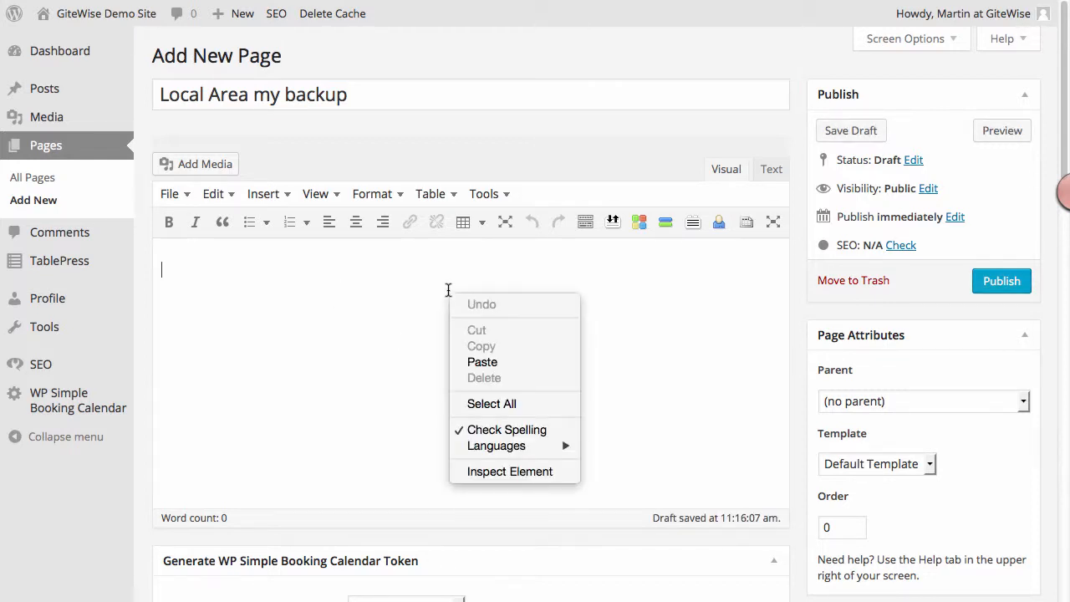
left_click(482, 362)
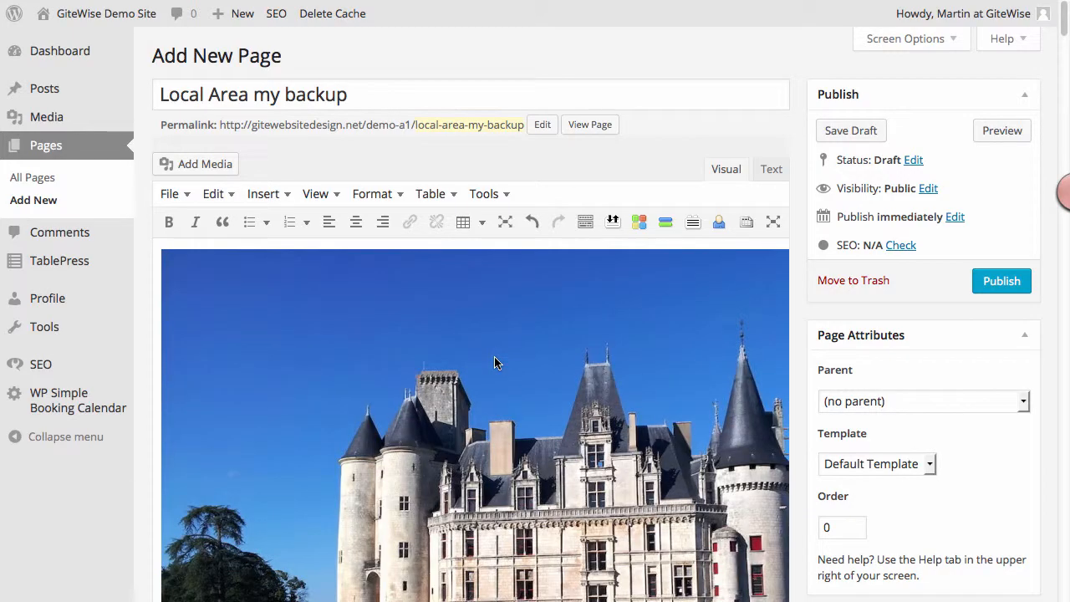
scroll("down", 3)
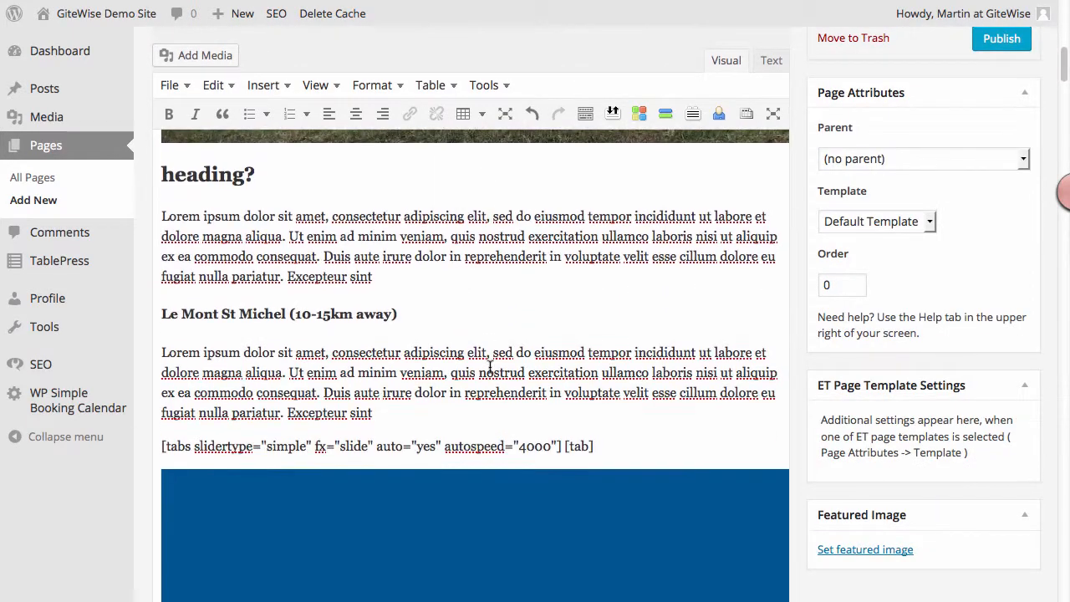
scroll("up", 3)
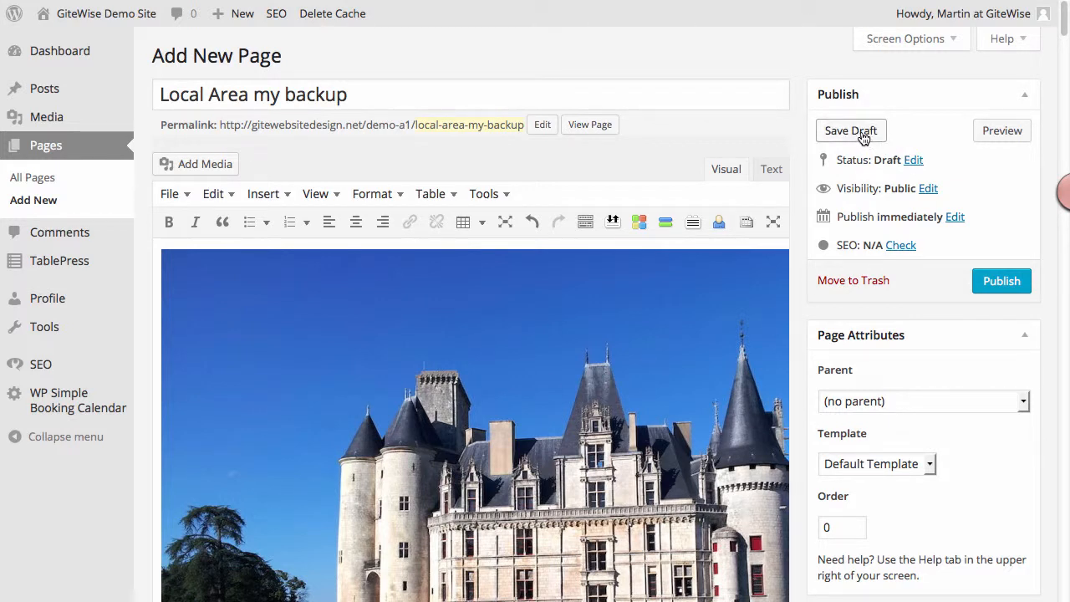
left_click(850, 130)
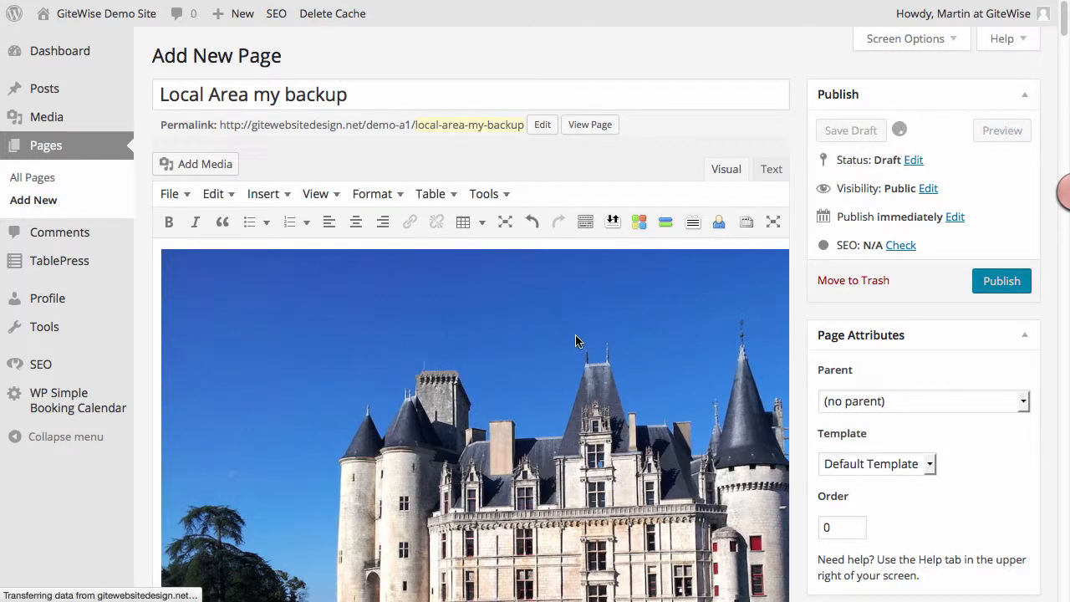